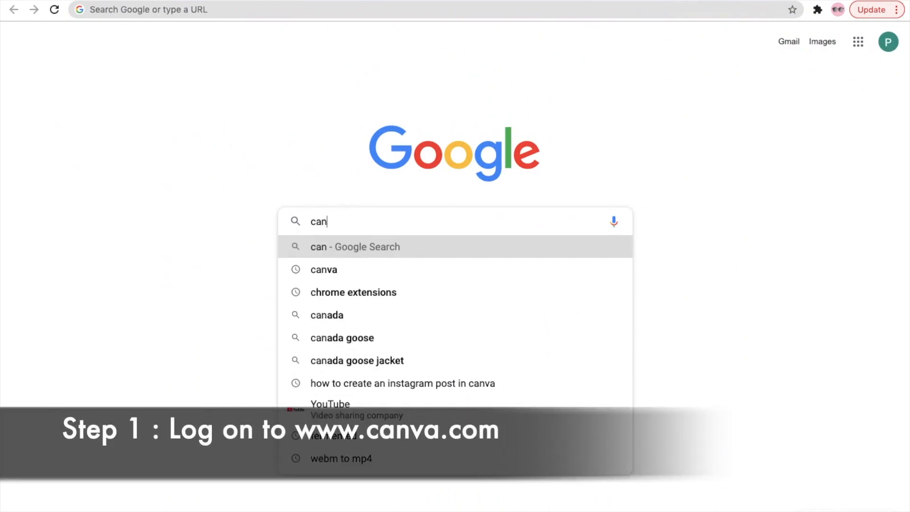
Step: Search Google for 'canva' and open the Canva website from the results
left_click(325, 269)
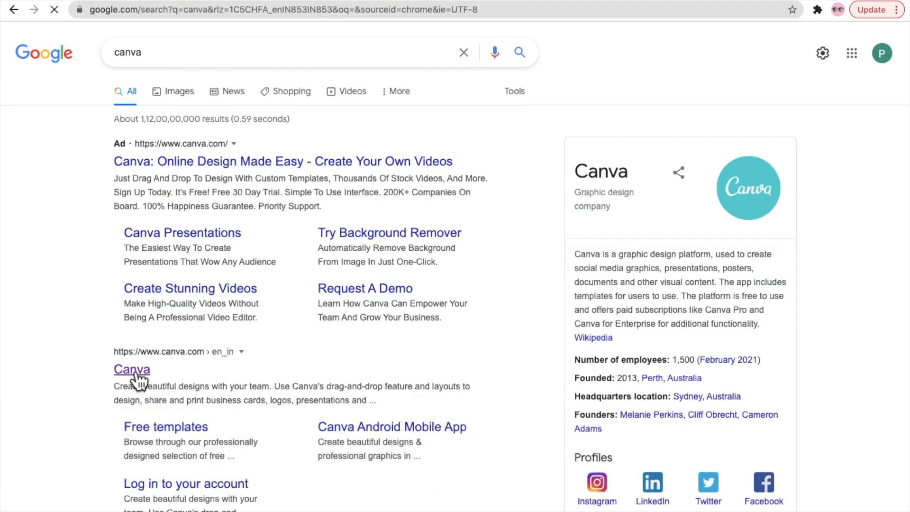
left_click(132, 369)
type("logo")
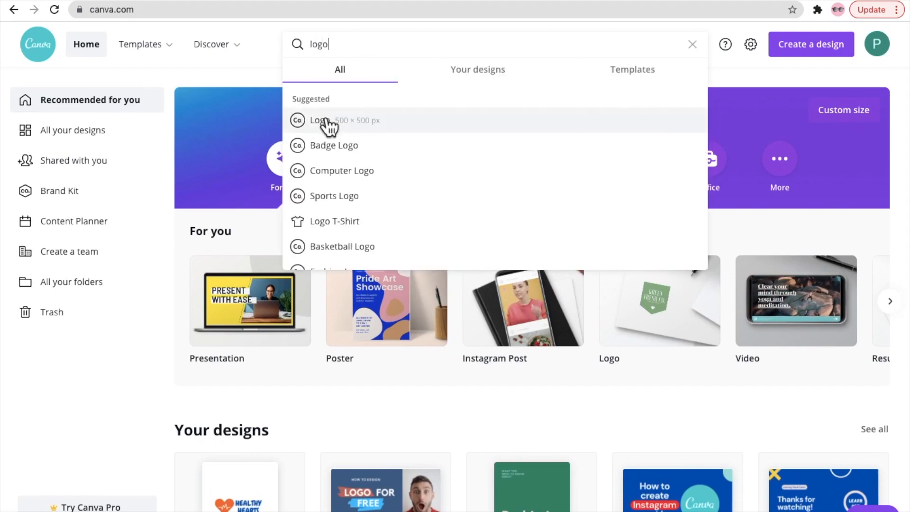
Step: Open the Logo 500 × 500 px templates and browse through the gallery
left_click(325, 121)
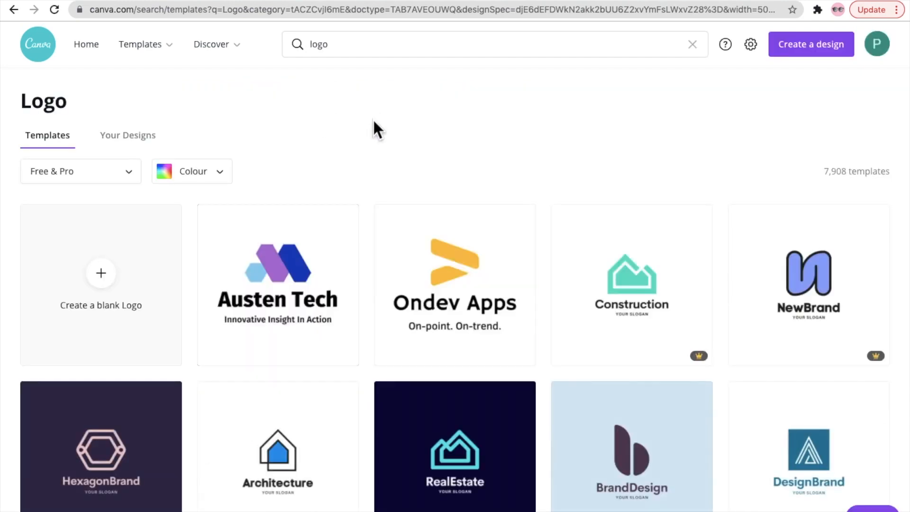
mouse_move(330, 134)
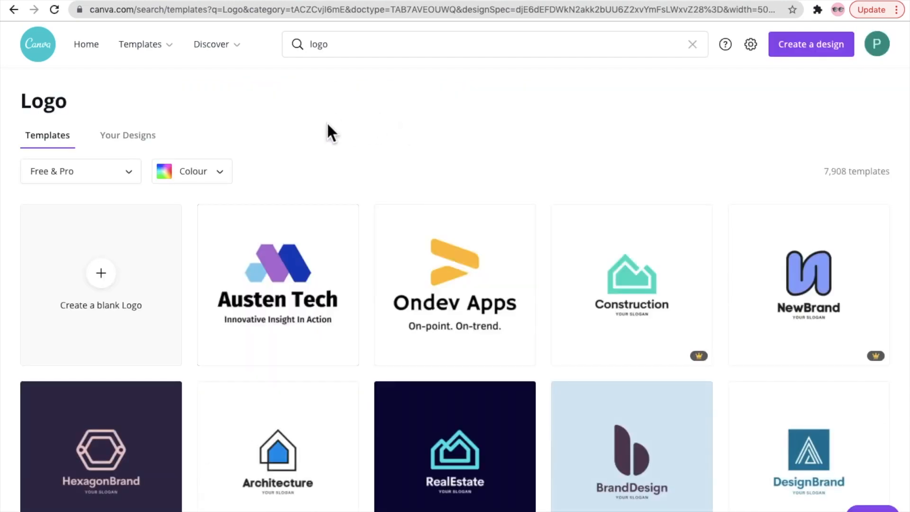
scroll("down", 3)
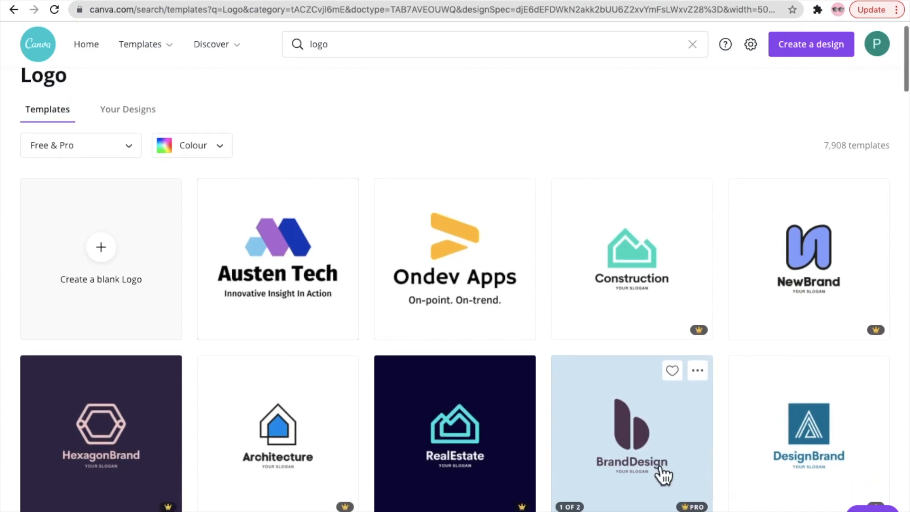
scroll("down", 3)
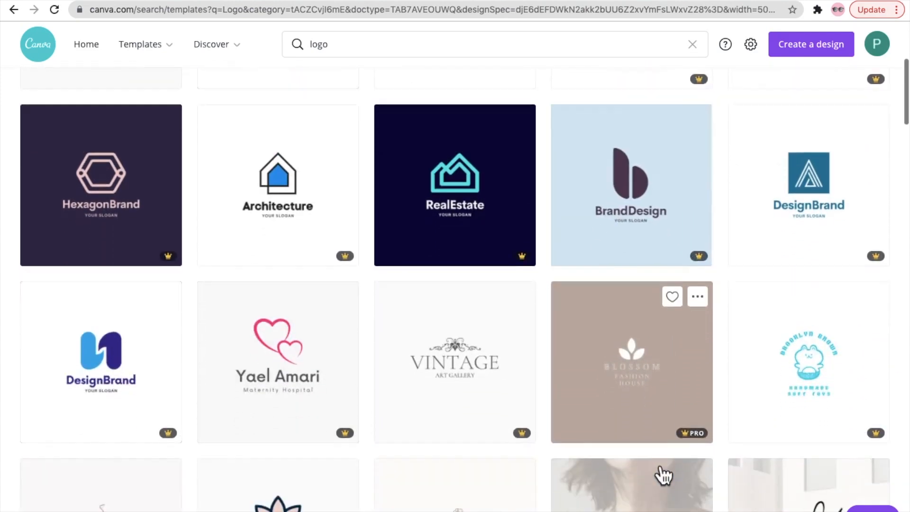
scroll("down", 3)
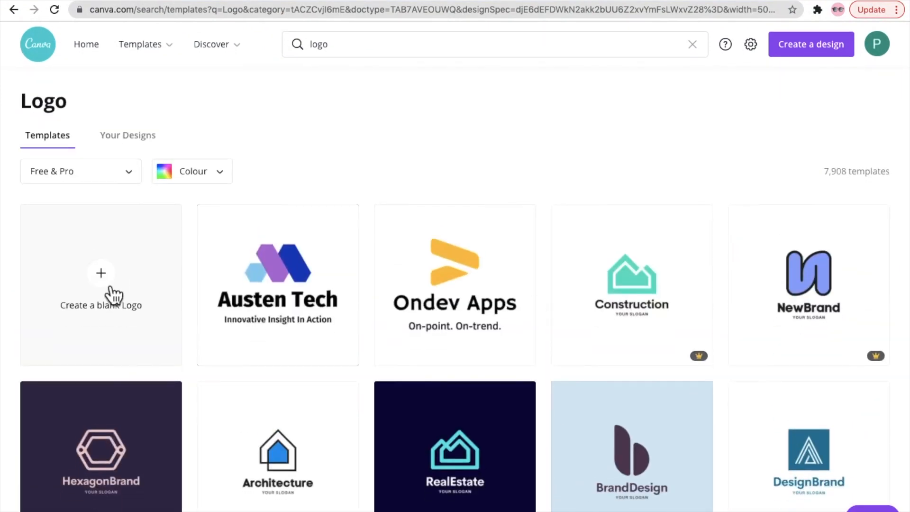
Step: Create a blank Logo design and browse the Elements library
left_click(101, 273)
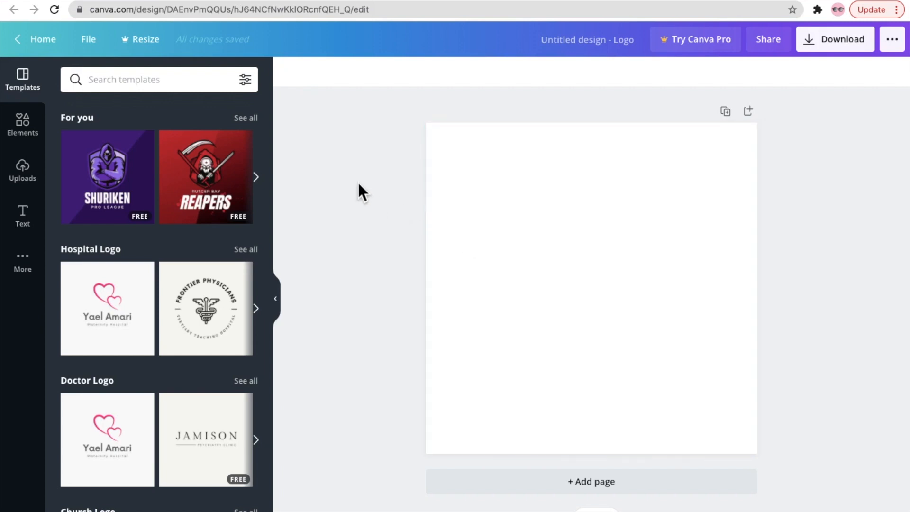
mouse_move(23, 78)
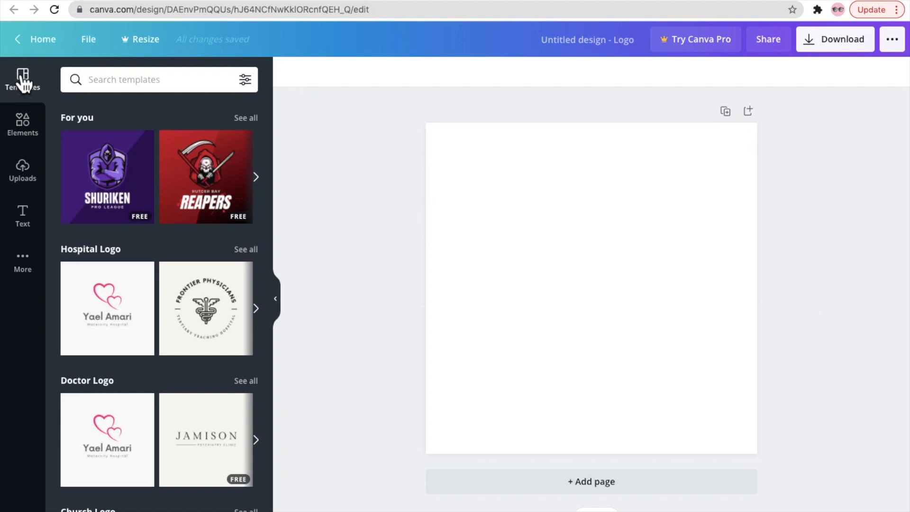
mouse_move(27, 141)
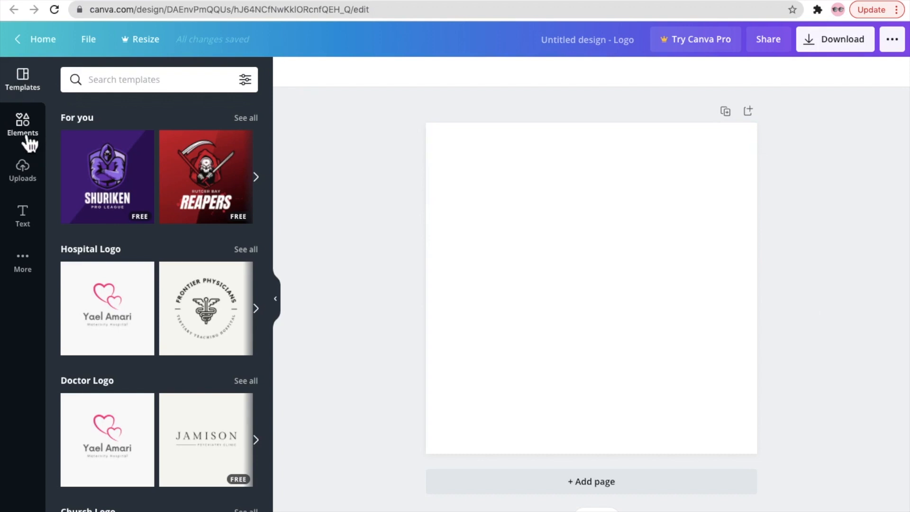
left_click(23, 123)
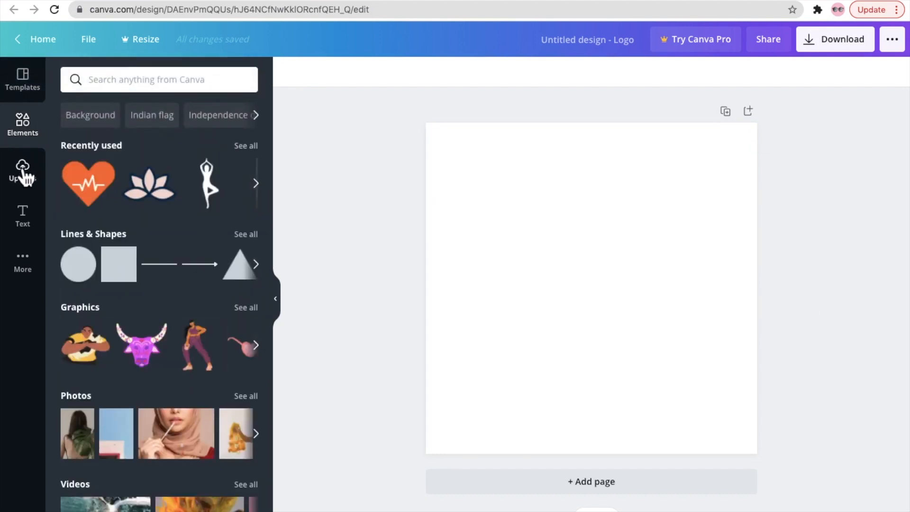
scroll("down", 3)
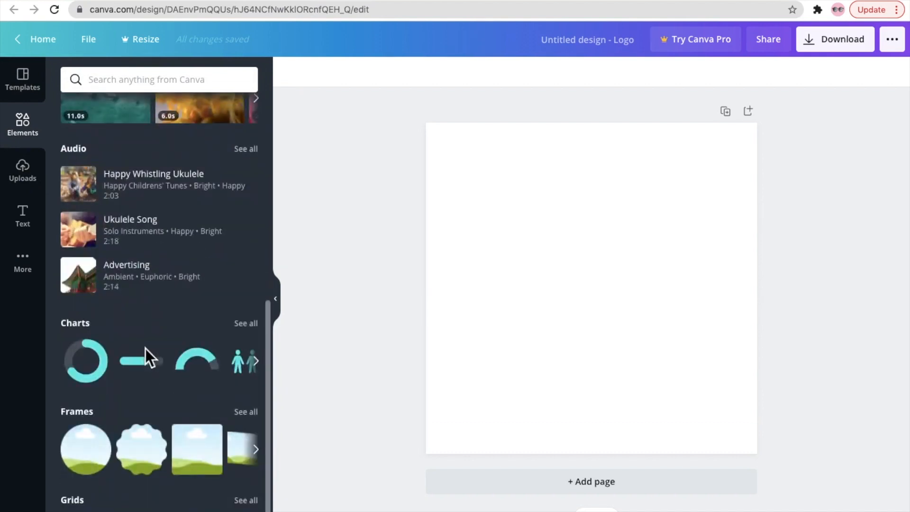
scroll("down", 3)
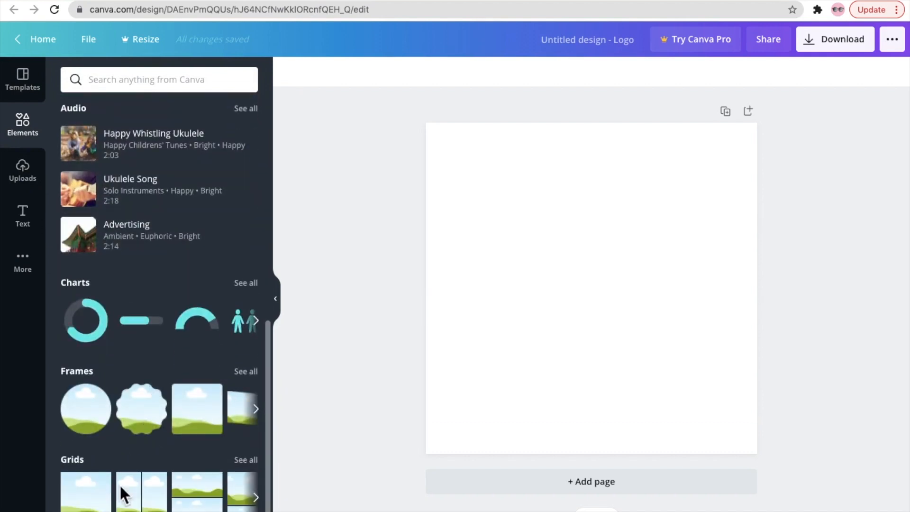
Step: Look through the Uploads and Text panels, then start an Elements search
left_click(23, 170)
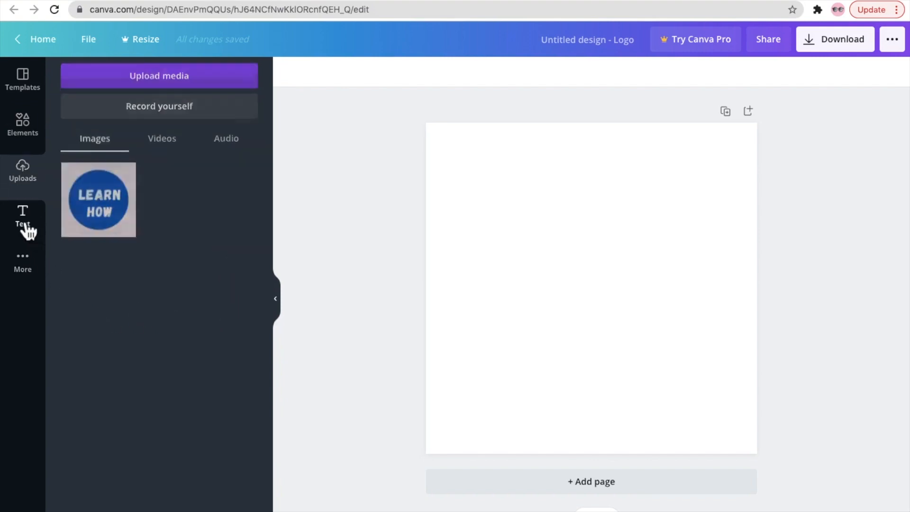
left_click(22, 216)
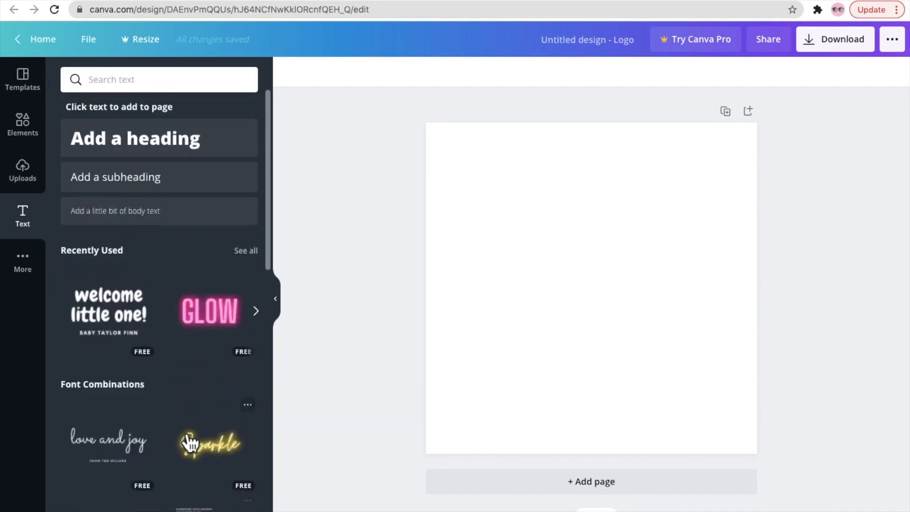
left_click(22, 123)
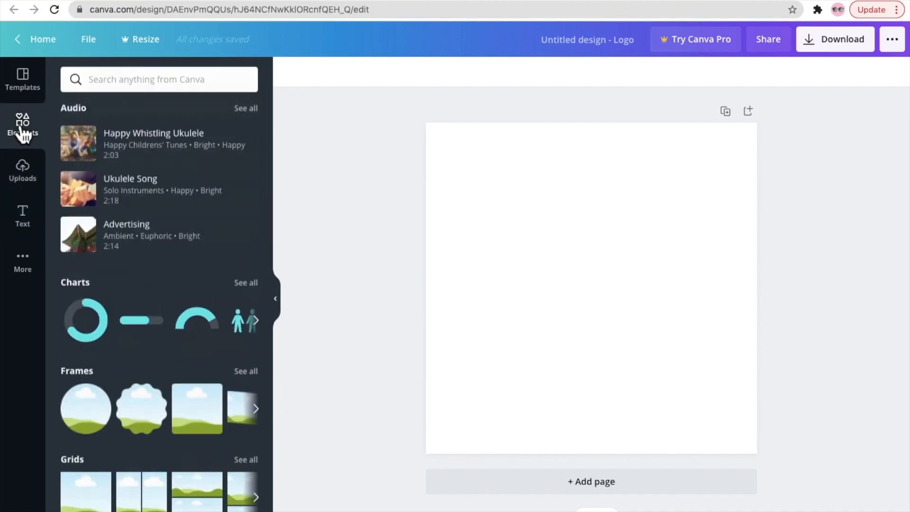
left_click(160, 79)
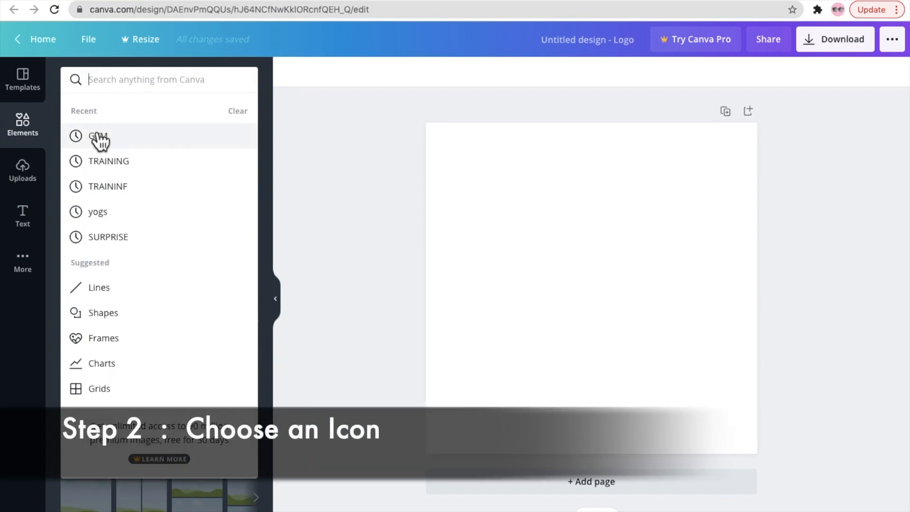
Step: Rerun the GYM element search and add the orange heartbeat heart to the logo
left_click(97, 137)
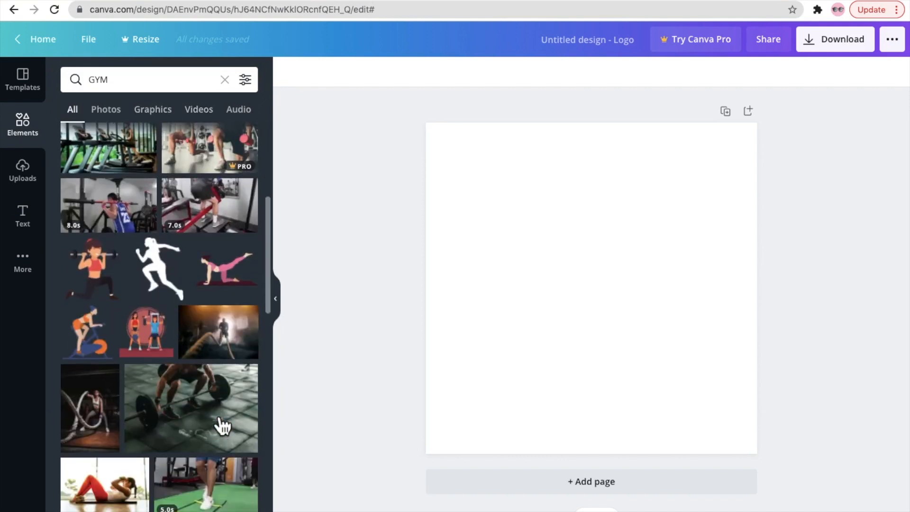
scroll("down", 3)
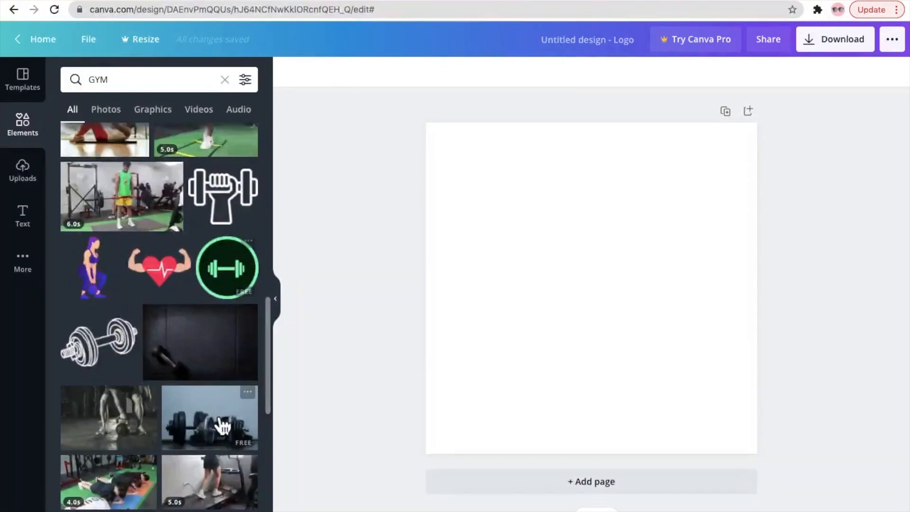
scroll("down", 3)
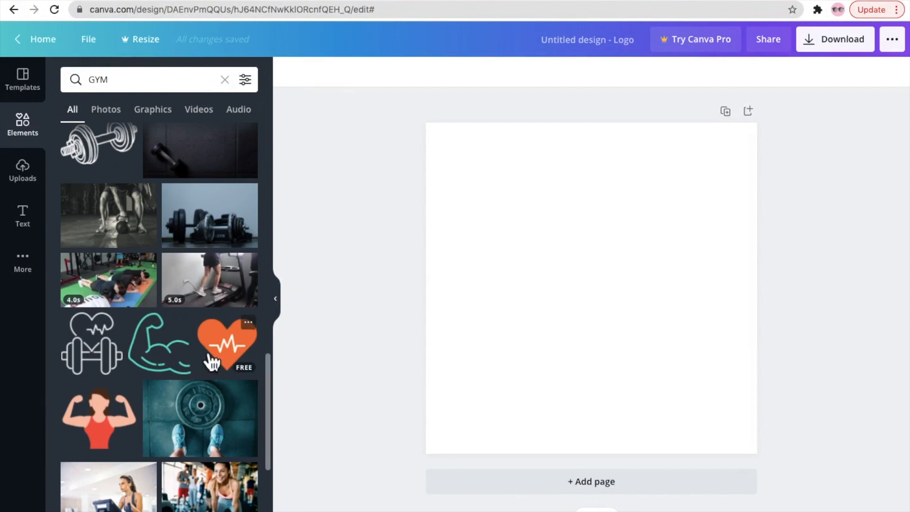
left_click(226, 345)
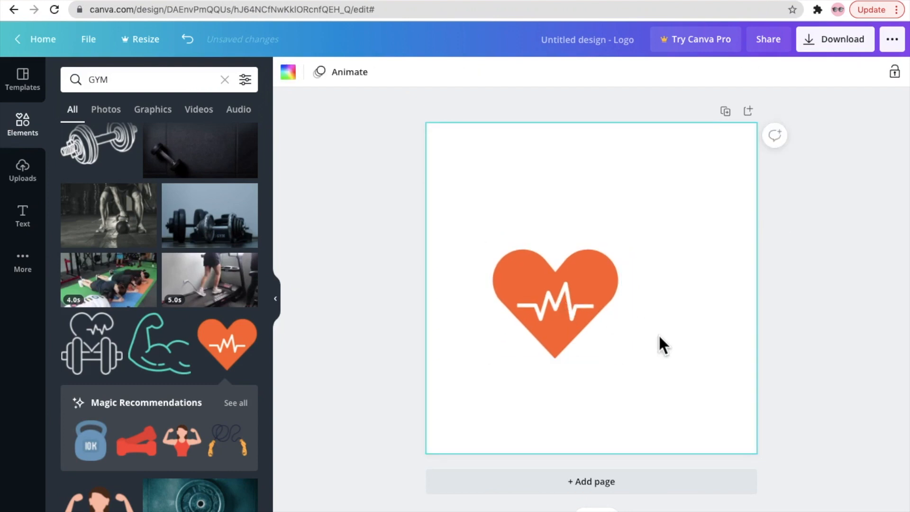
Step: Move the heart graphic left of centre on the page and select it
left_click_drag(555, 302, 530, 303)
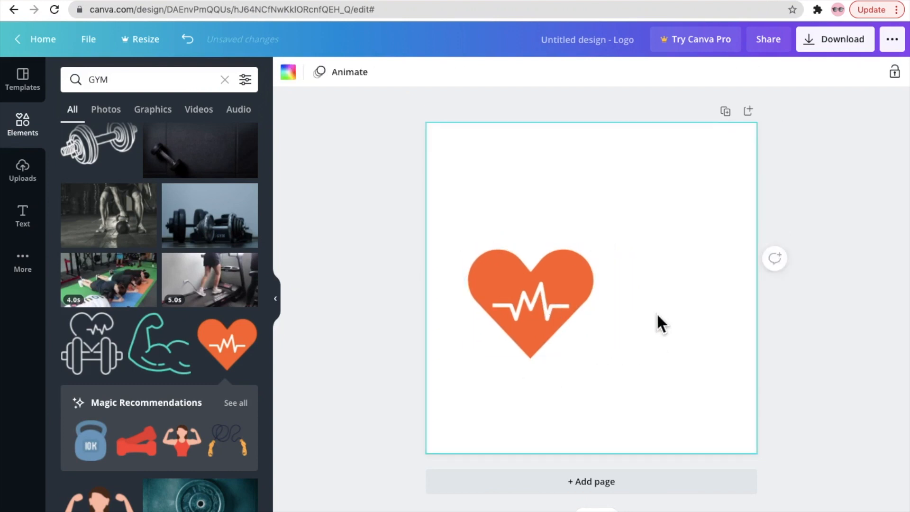
left_click(531, 302)
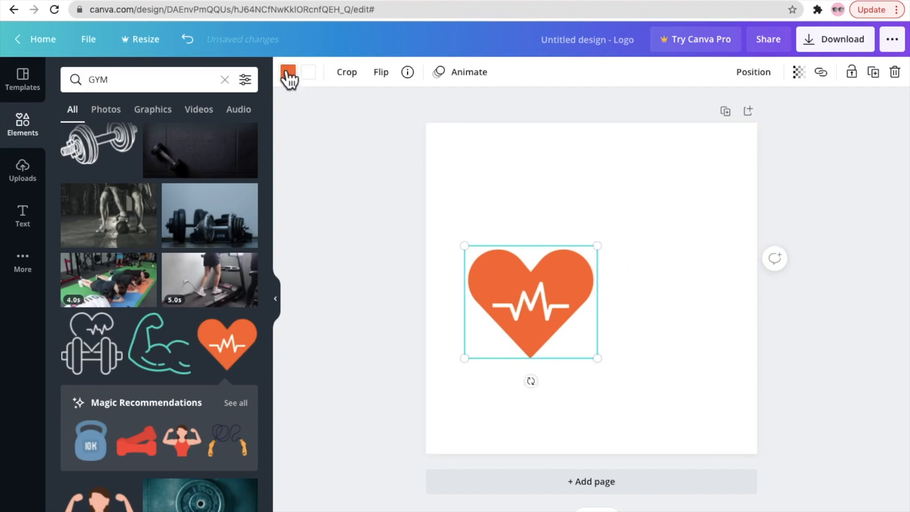
left_click(243, 340)
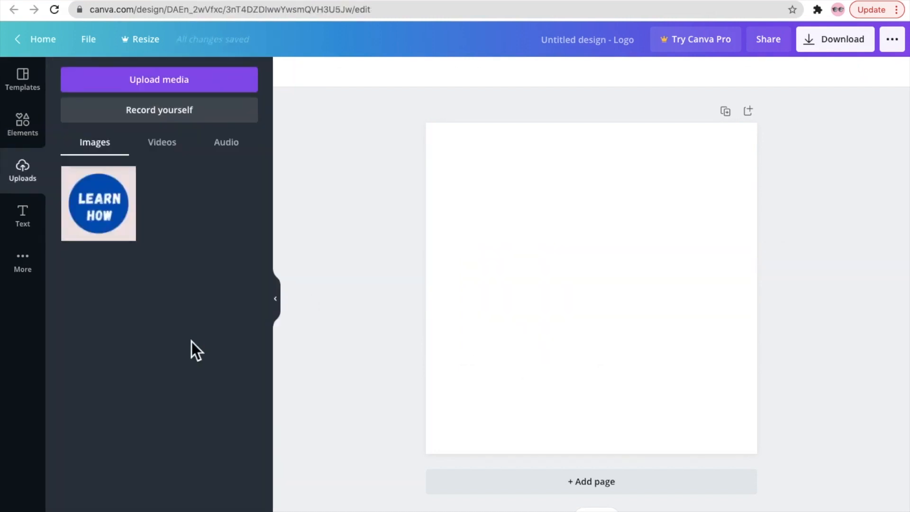
mouse_move(148, 295)
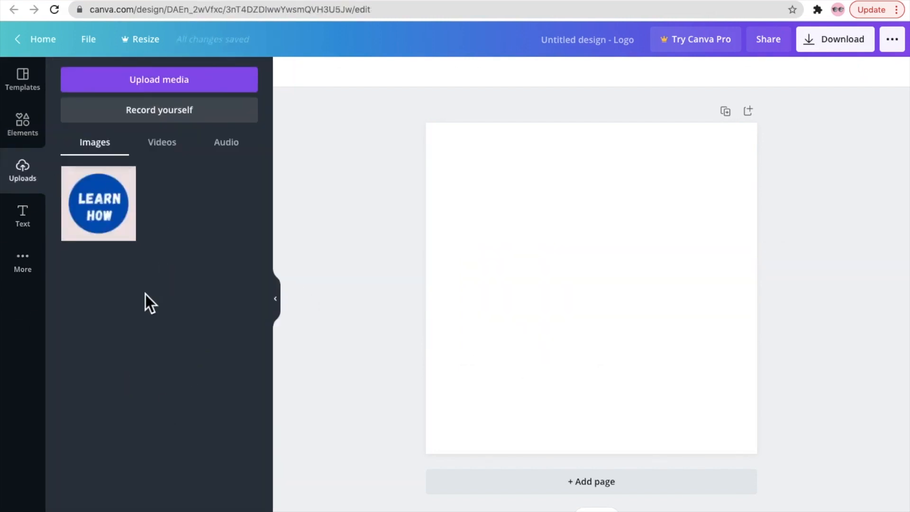
mouse_move(18, 165)
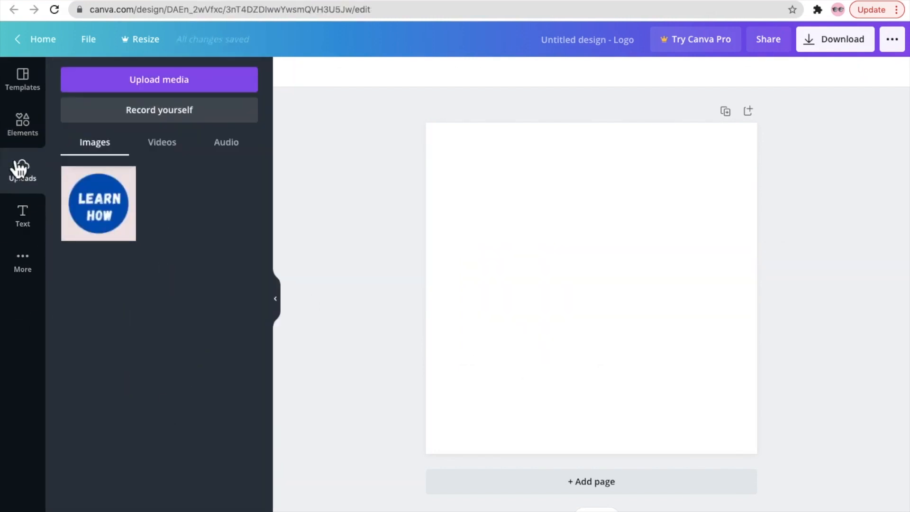
mouse_move(76, 298)
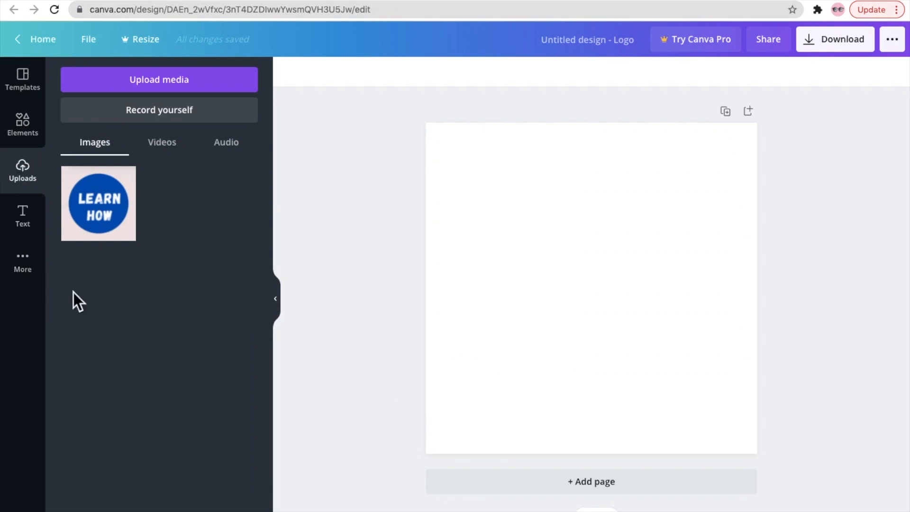
Step: Start an Upload media from this device, then cancel the file picker
left_click(160, 80)
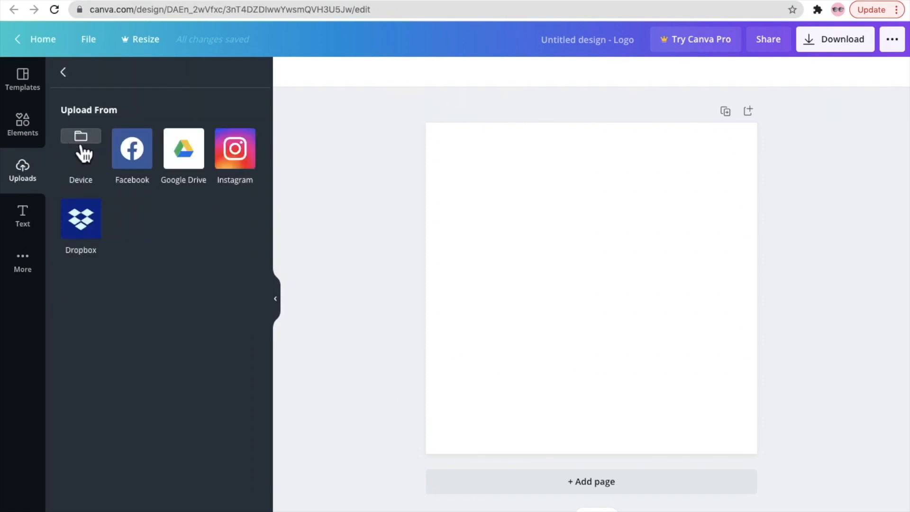
left_click(81, 136)
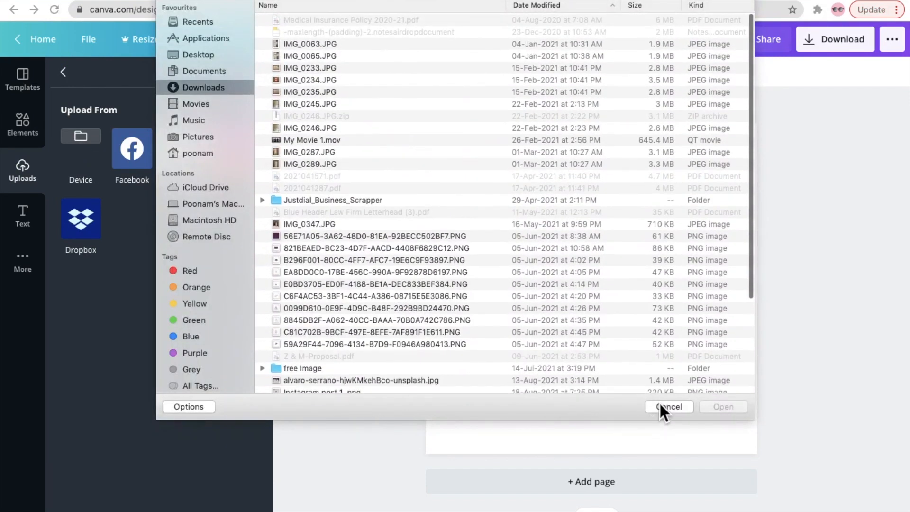
left_click(669, 407)
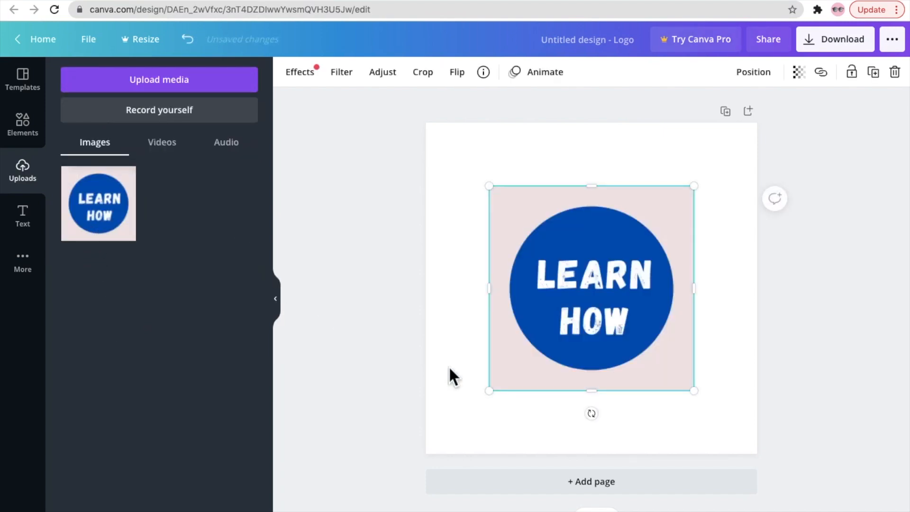
mouse_move(492, 183)
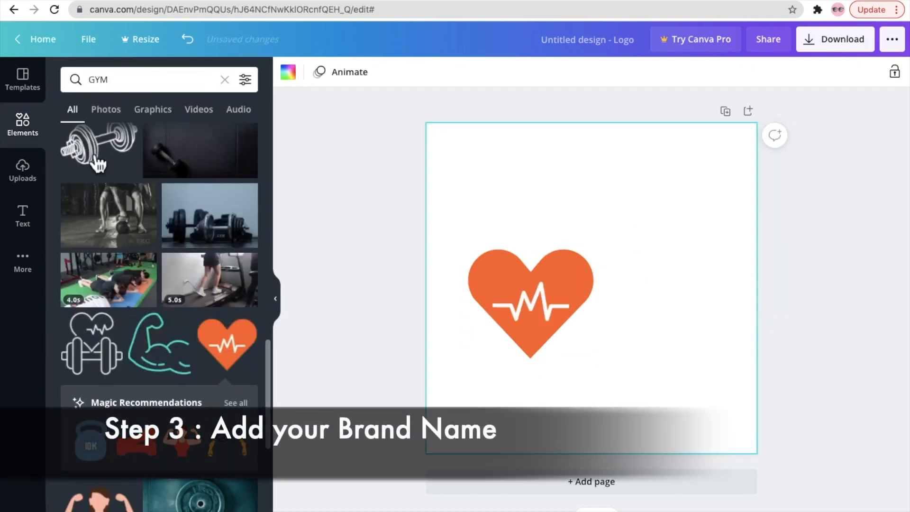
Step: Add the 'welcome little one!' text combination and start editing its heading
left_click(22, 210)
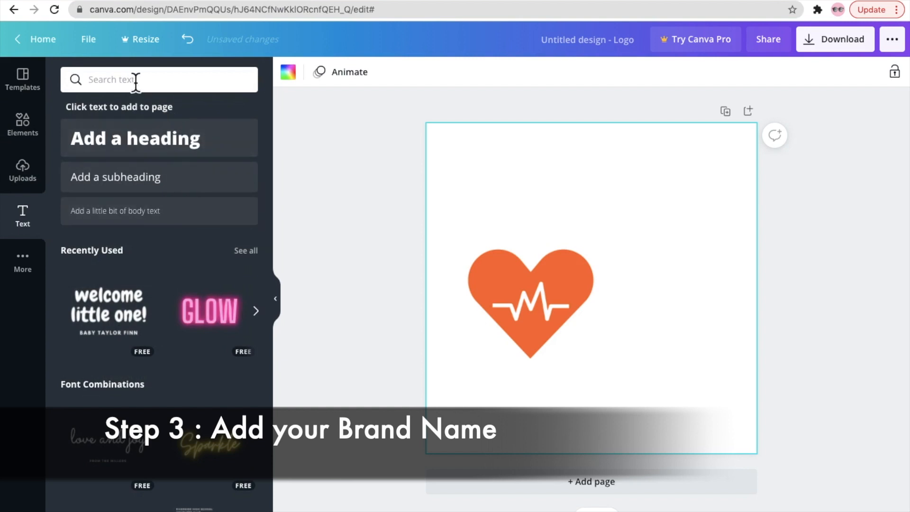
scroll("down", 3)
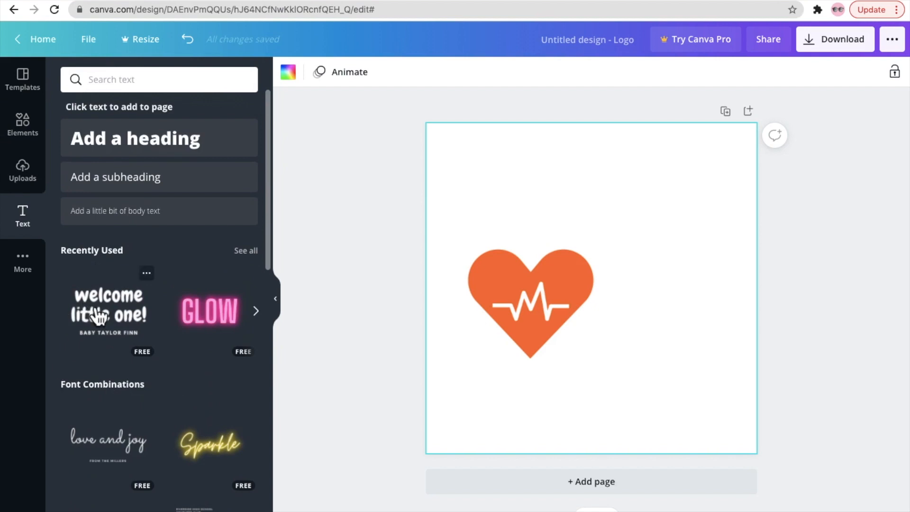
left_click(109, 309)
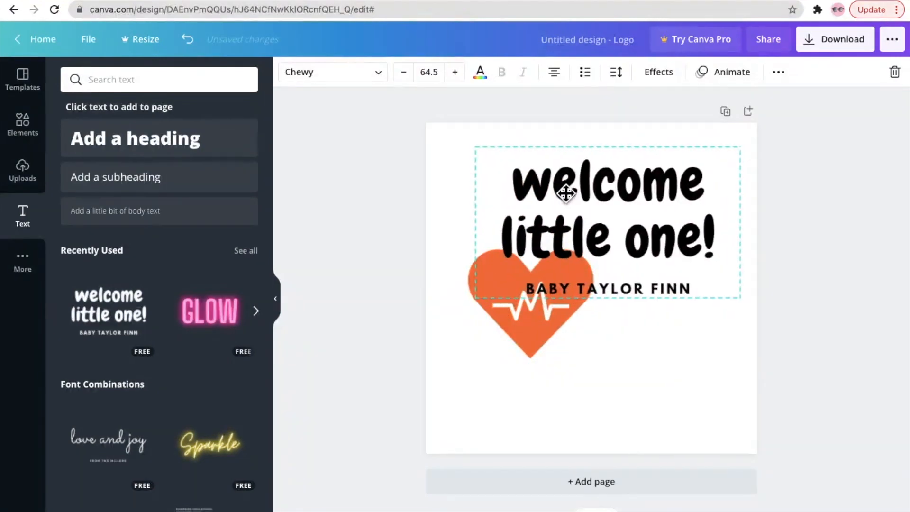
left_click(612, 293)
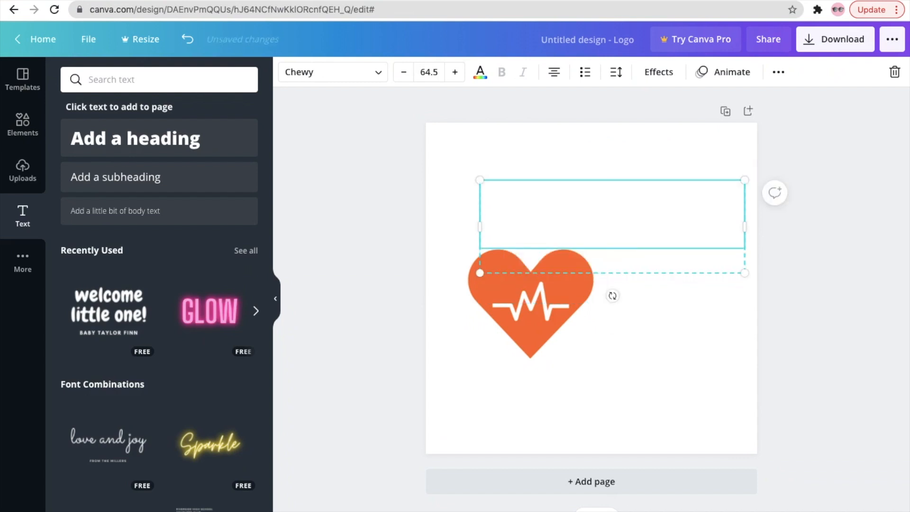
Step: Type HEALTHY HEARTS in the text box and place it to the right of the heart
type("HE")
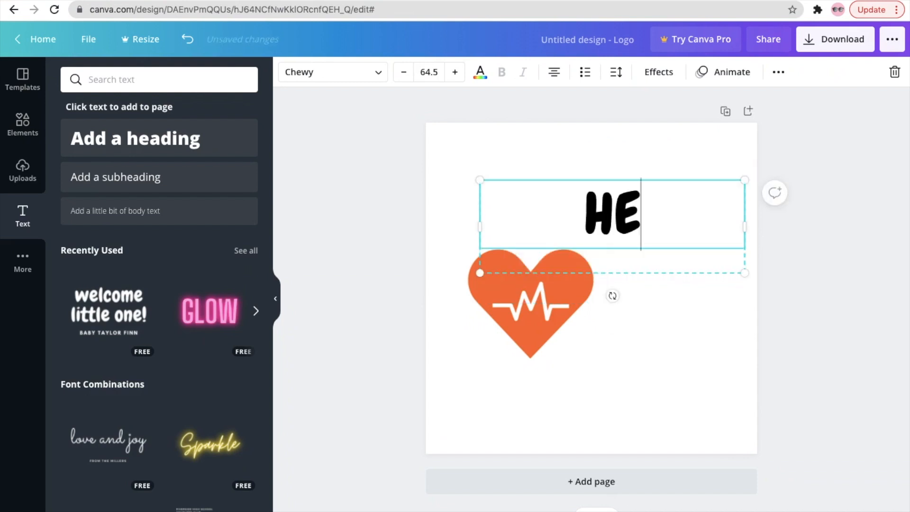
type("A")
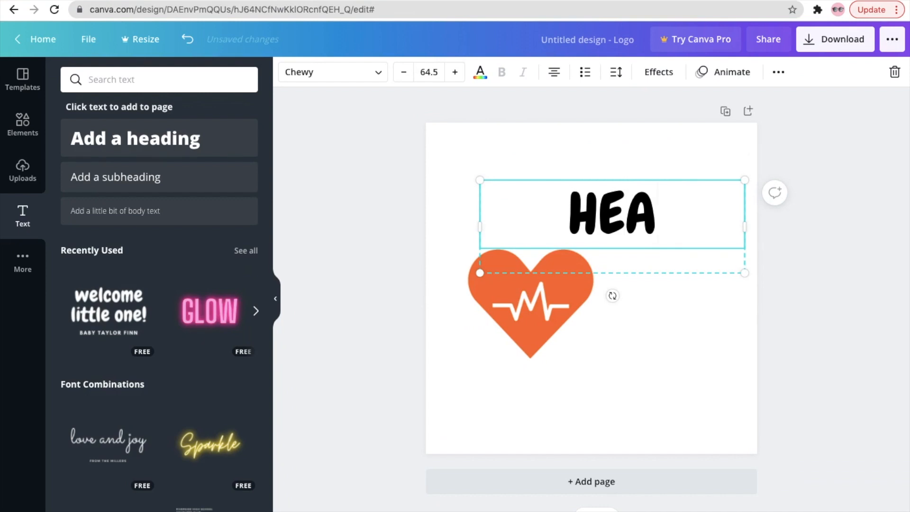
type("LTHY")
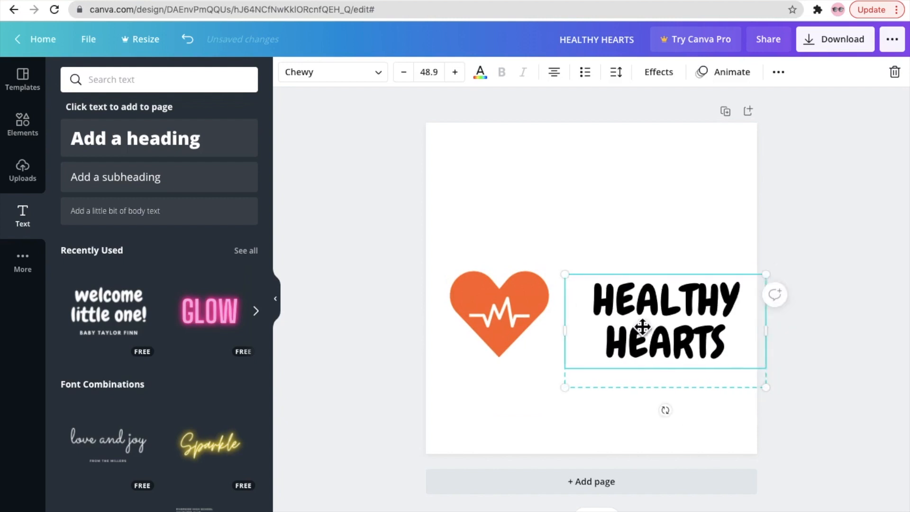
left_click_drag(663, 326, 620, 324)
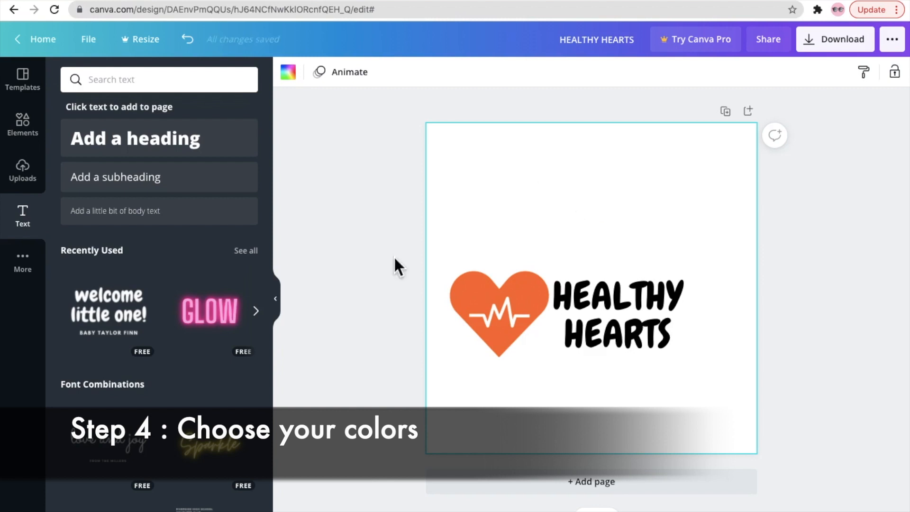
Step: Colour the HEALTHY HEARTS text blue and nudge the heart and text closer together
left_click(616, 319)
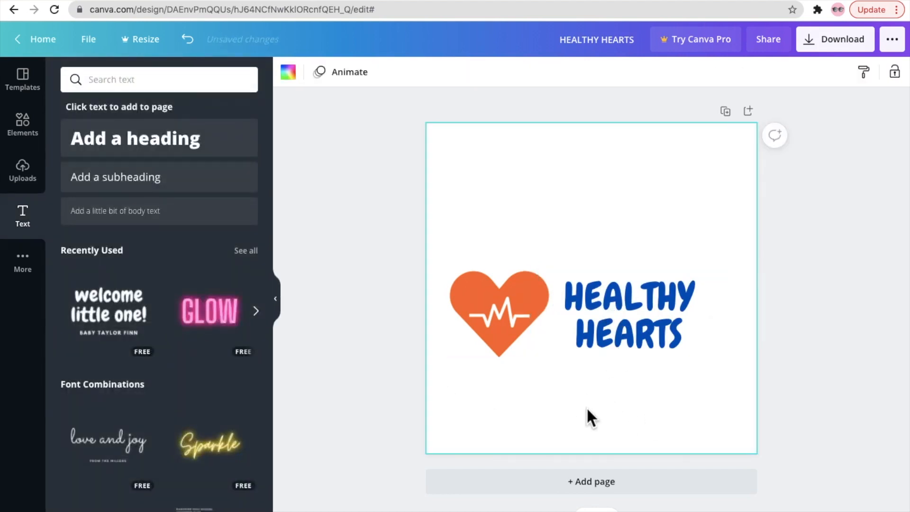
left_click(516, 317)
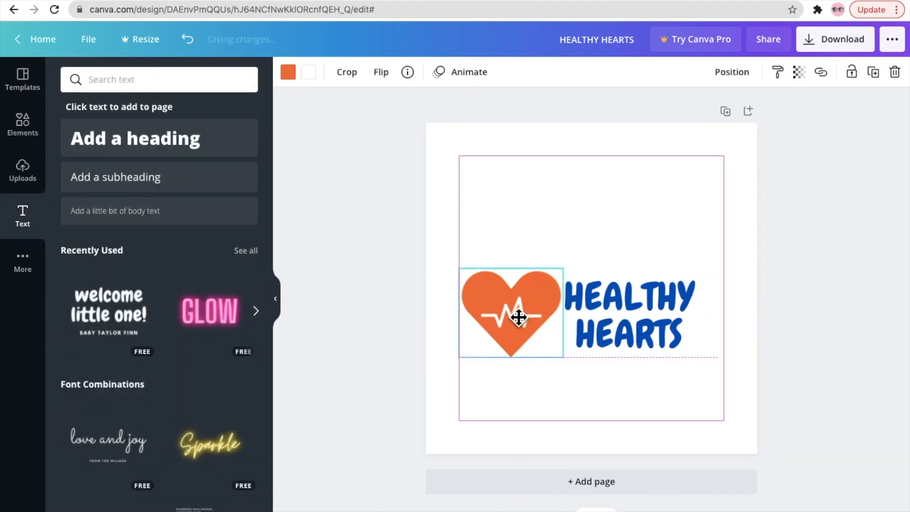
left_click(609, 330)
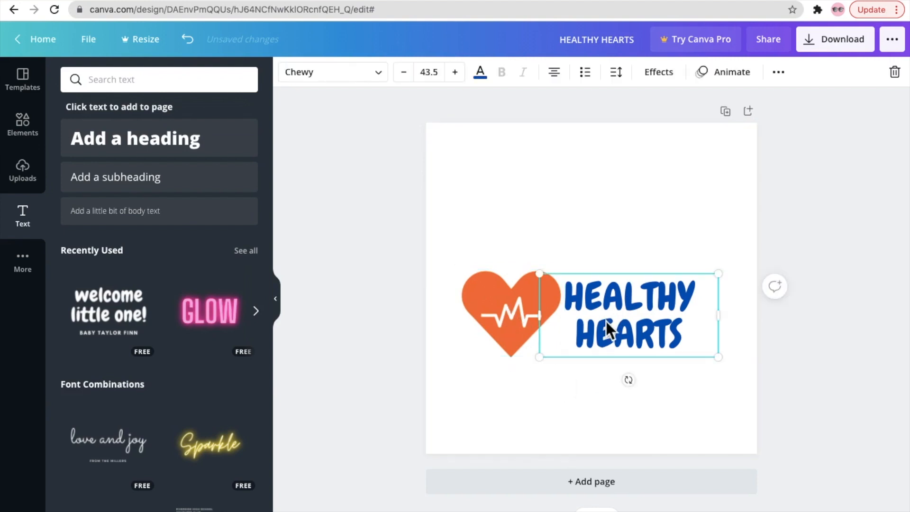
left_click(688, 432)
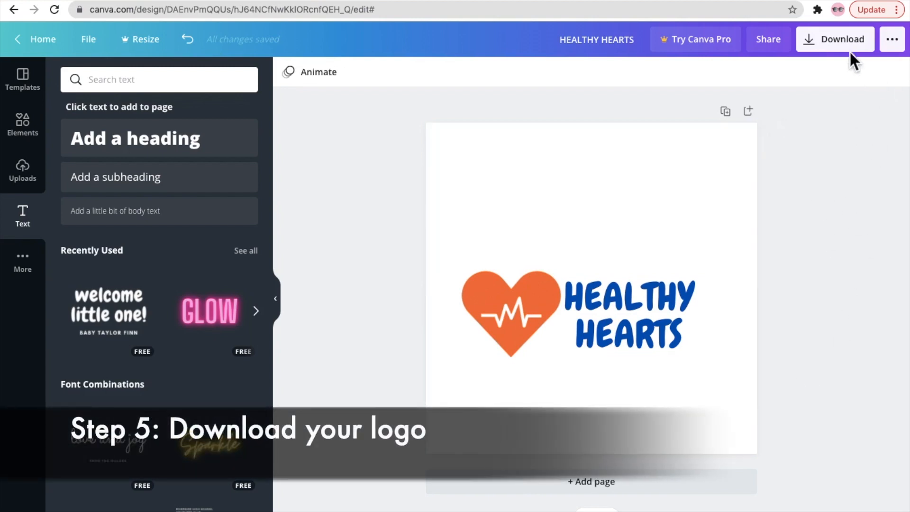
Step: Download the finished logo as a PNG file
left_click(837, 39)
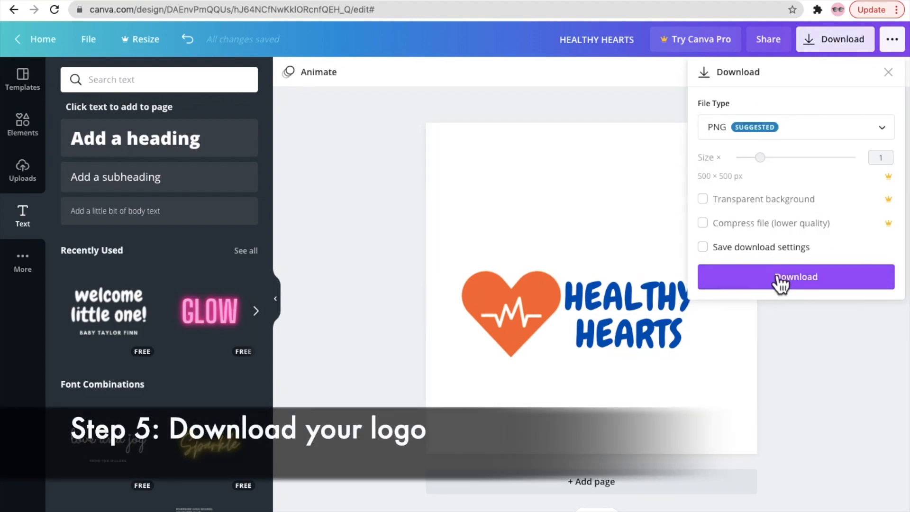
mouse_move(766, 283)
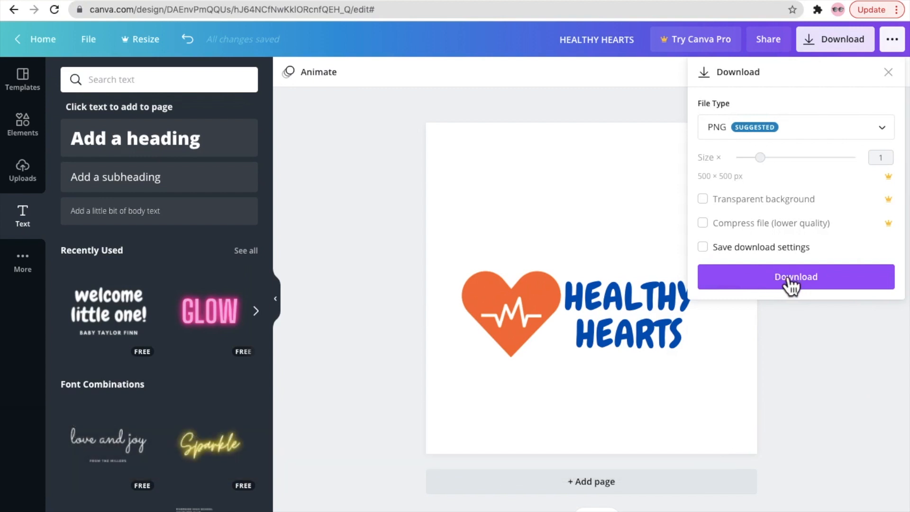
left_click(797, 277)
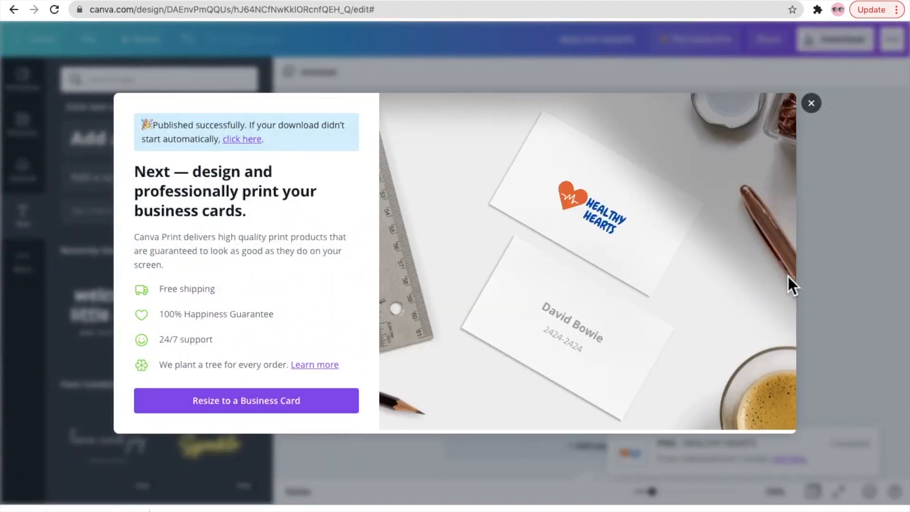
mouse_move(743, 241)
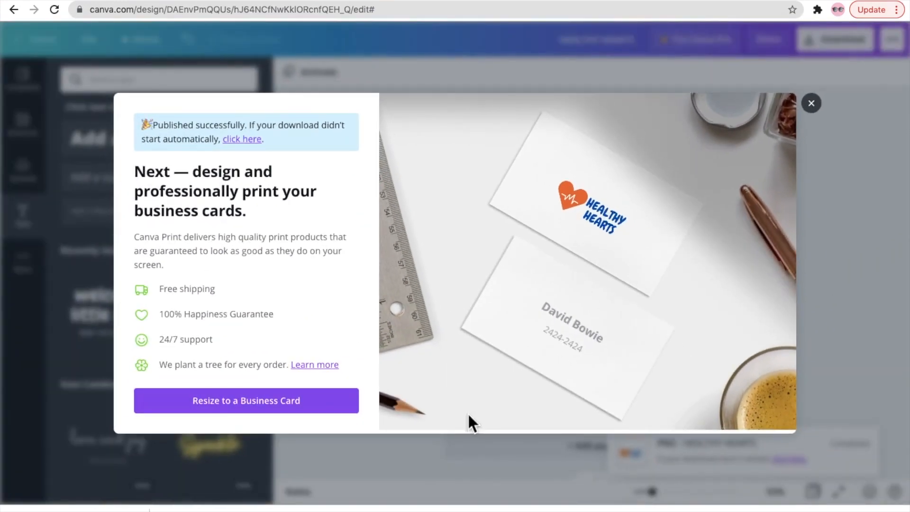
mouse_move(663, 161)
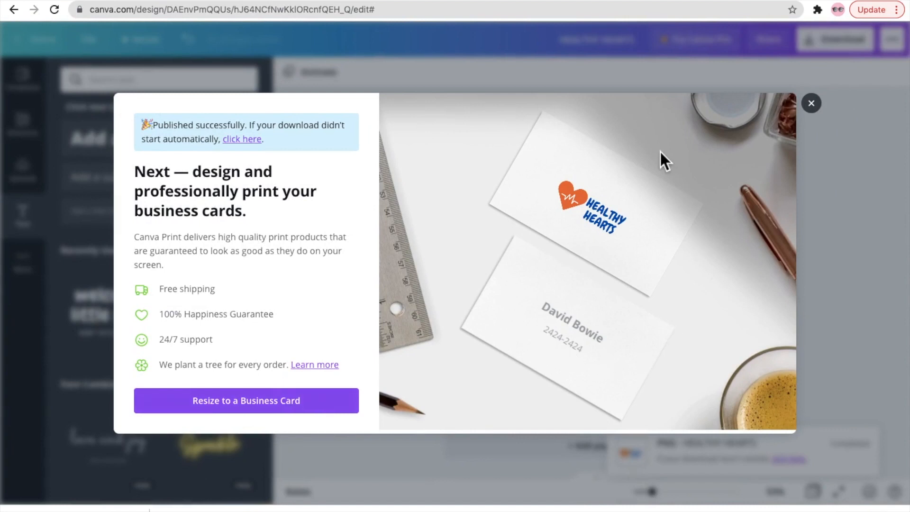
mouse_move(274, 421)
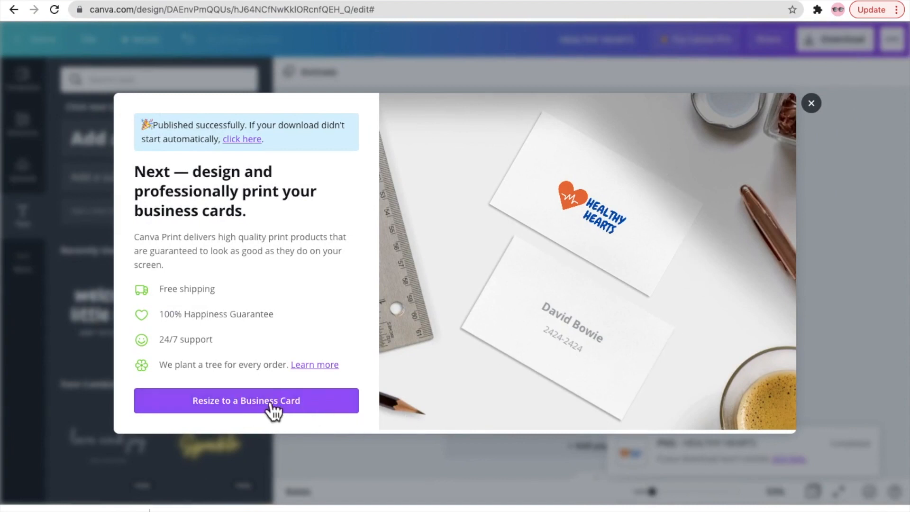
mouse_move(264, 425)
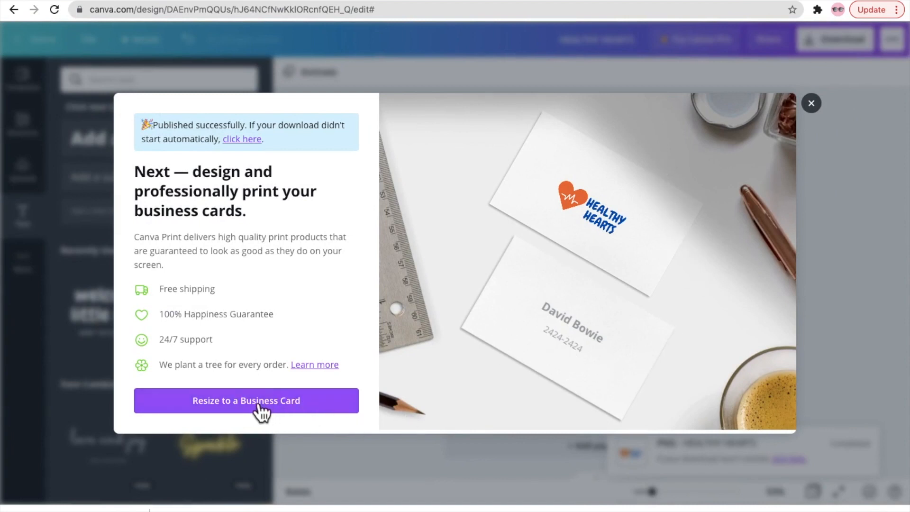